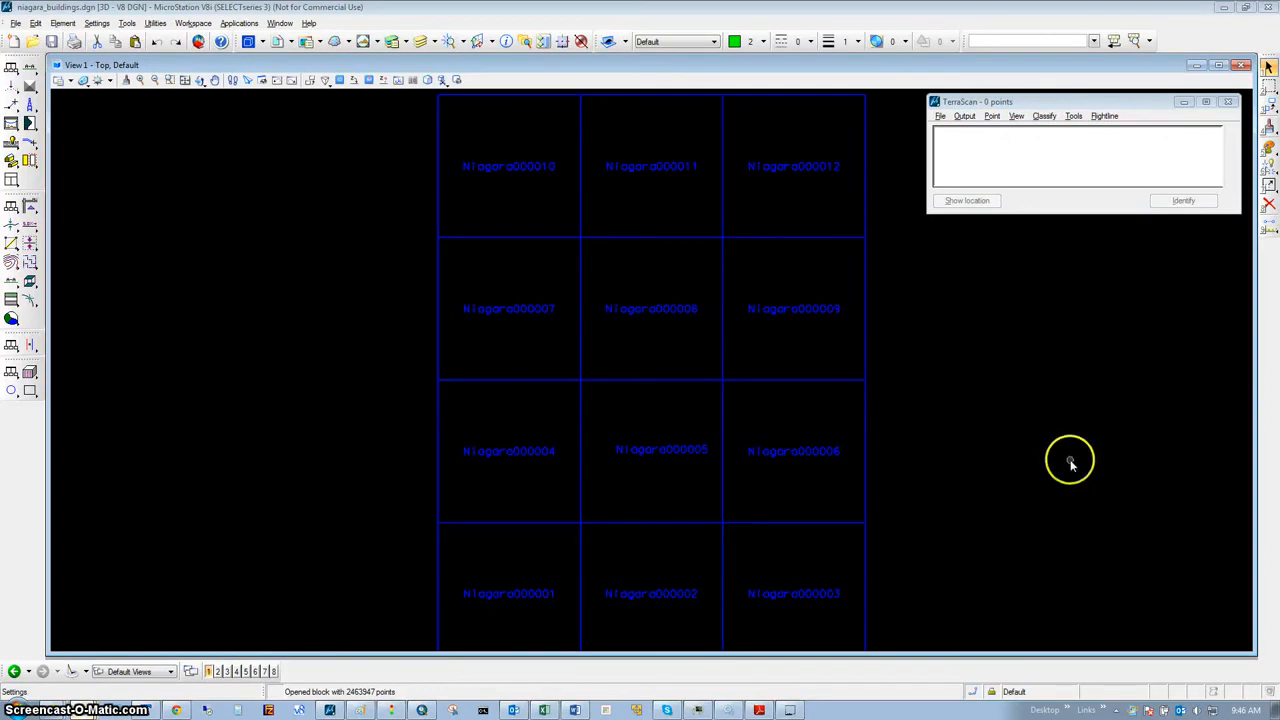
mouse_move(1070, 460)
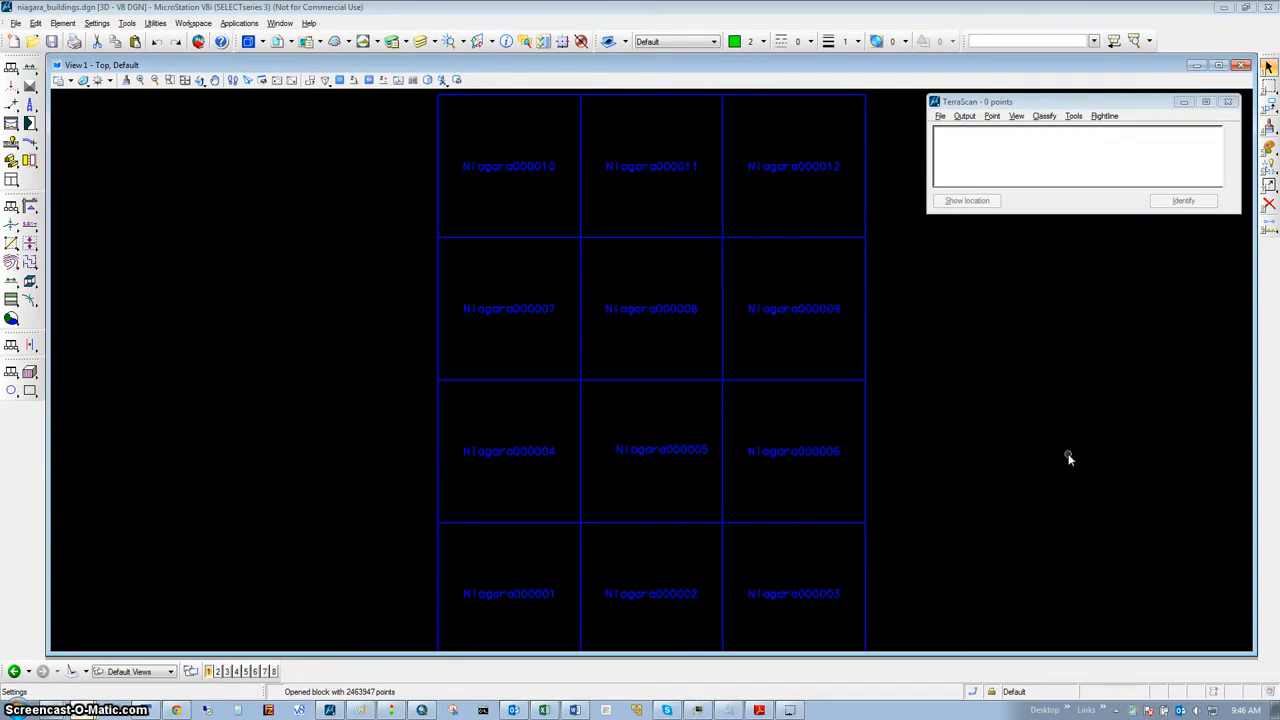
mouse_move(1046, 470)
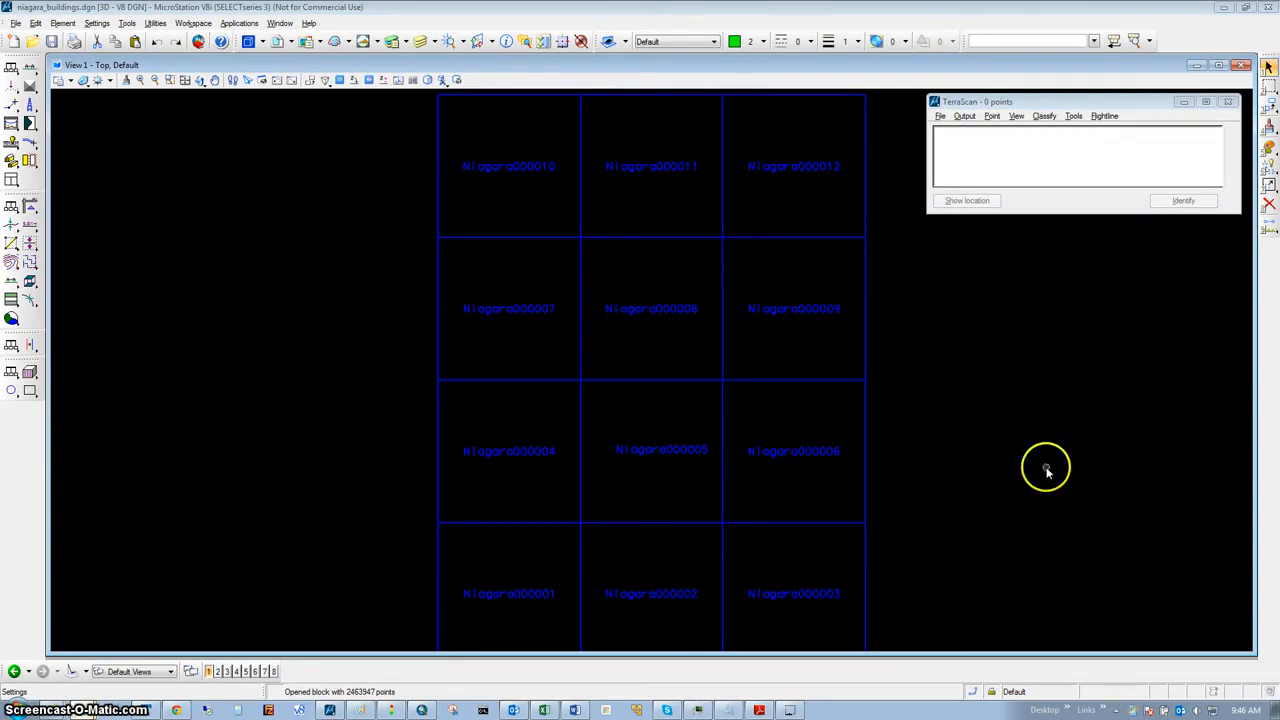
mouse_move(1048, 468)
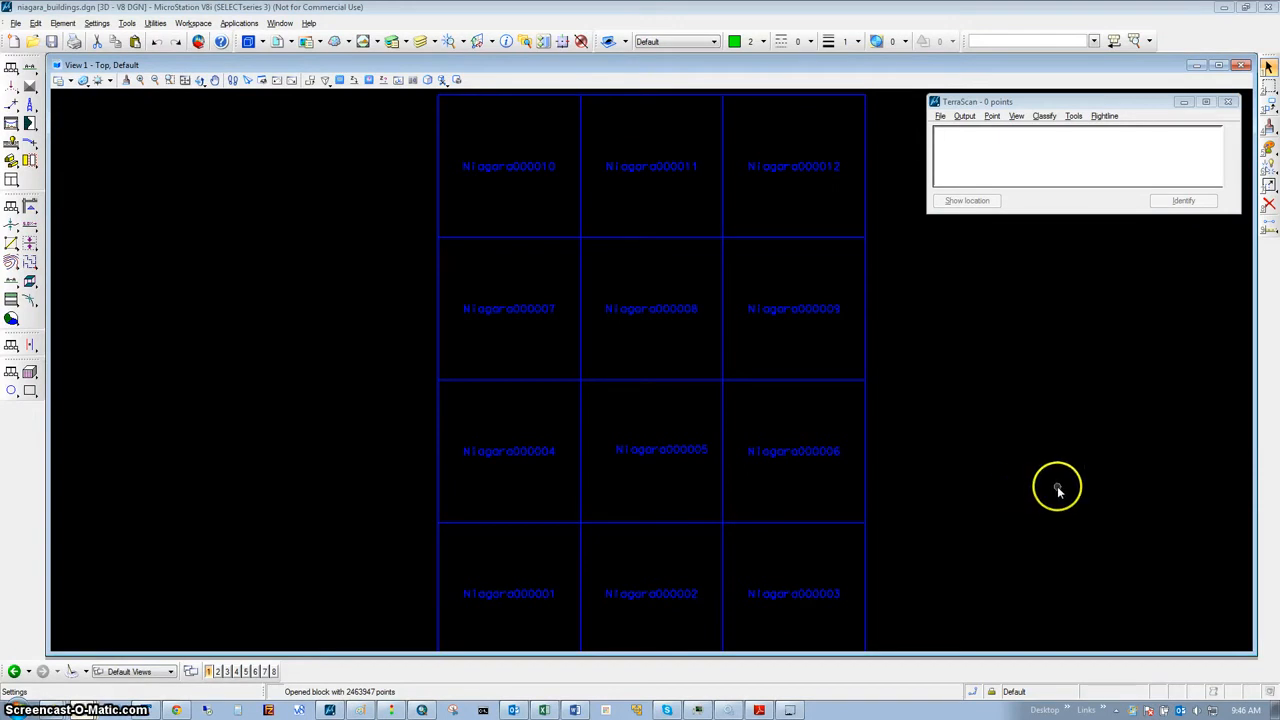
mouse_move(197, 428)
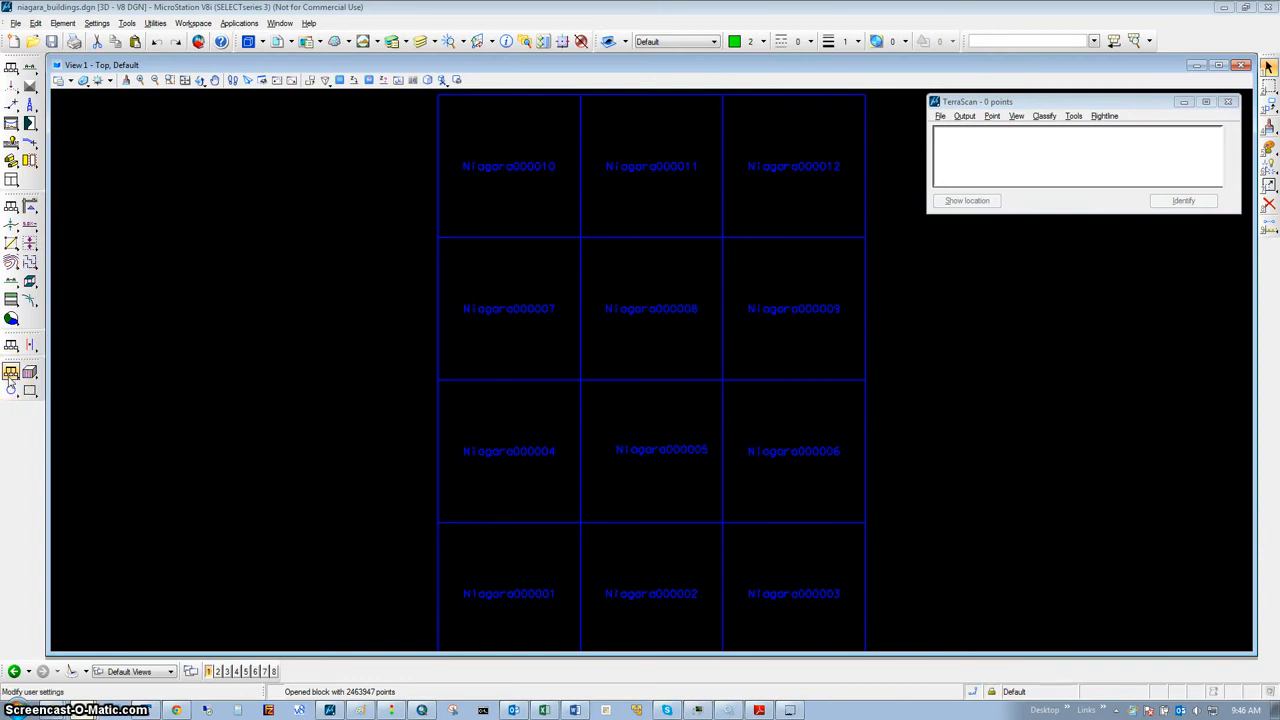
mouse_move(11, 372)
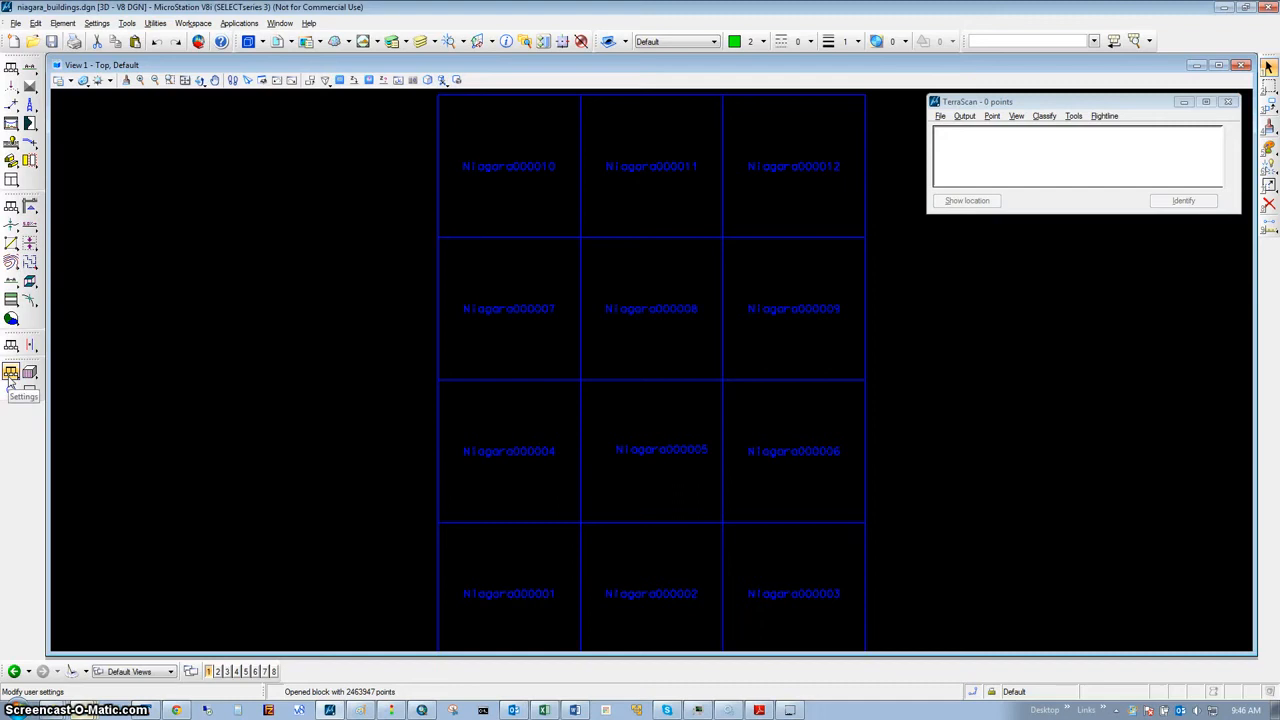
Attach the twelve Niagara ortho .tif images as raster references, visible in all views.
left_click(12, 372)
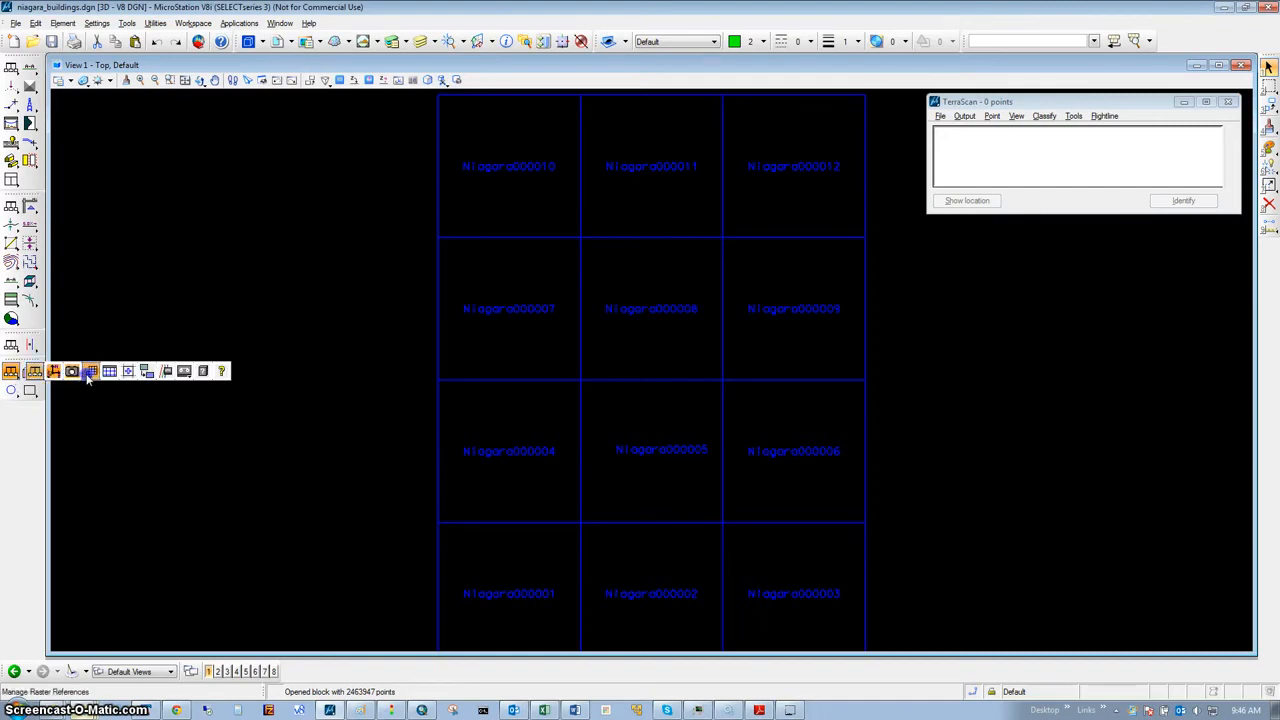
left_click(90, 371)
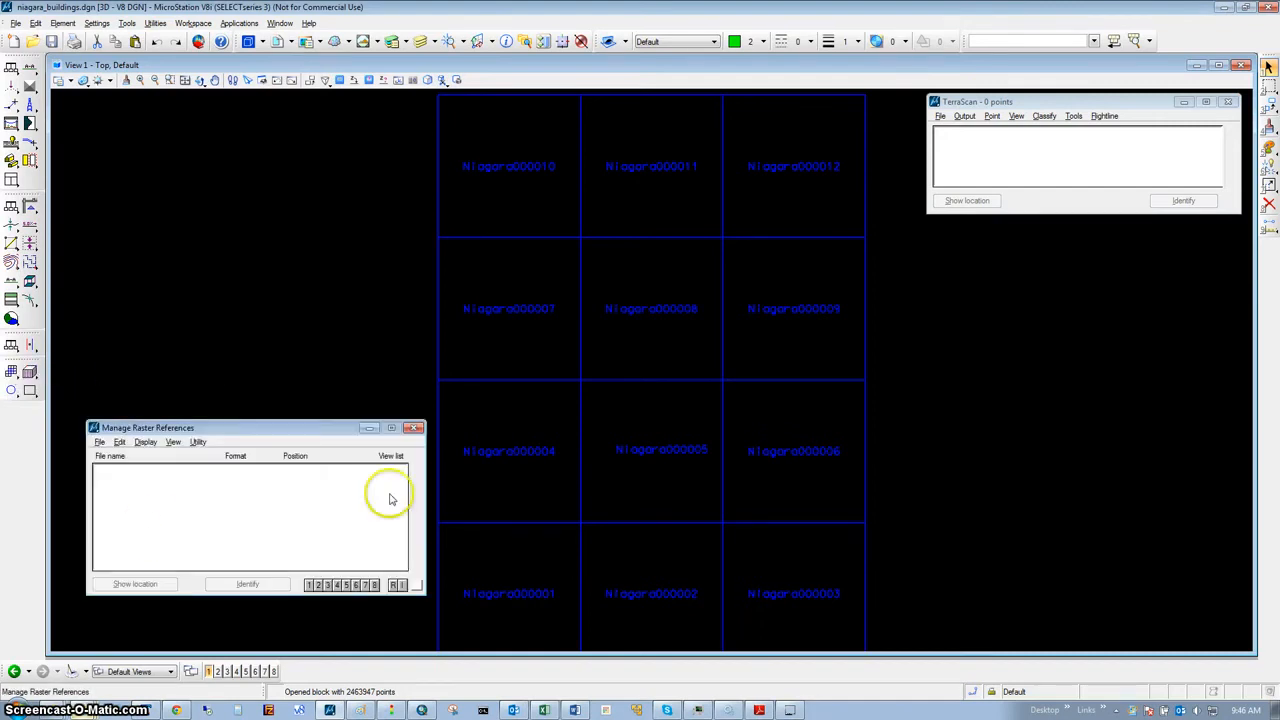
left_click(100, 442)
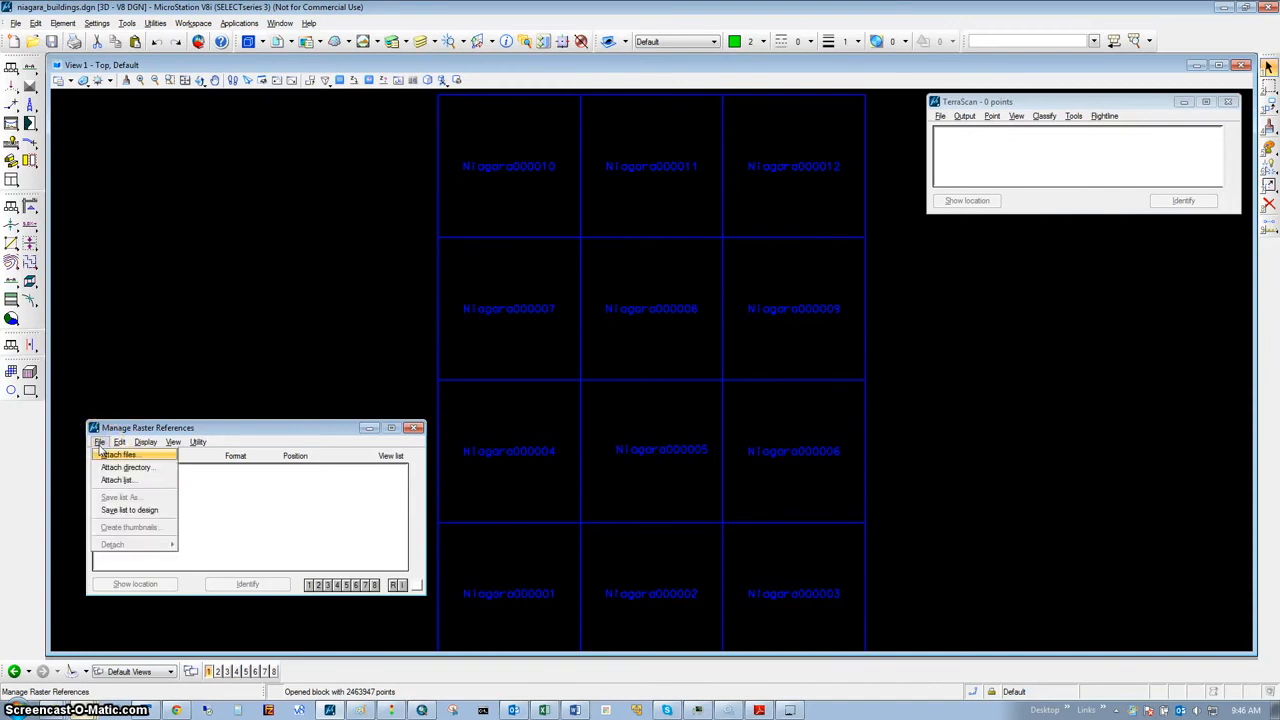
left_click(100, 442)
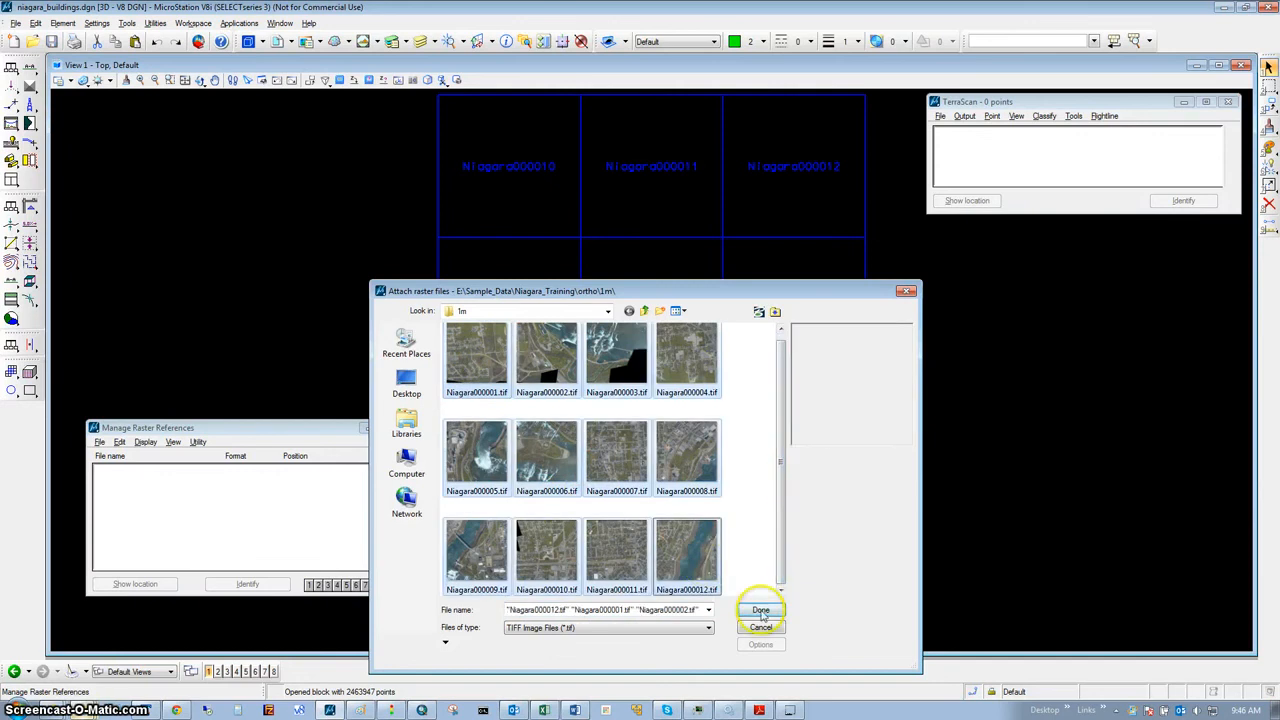
left_click(760, 610)
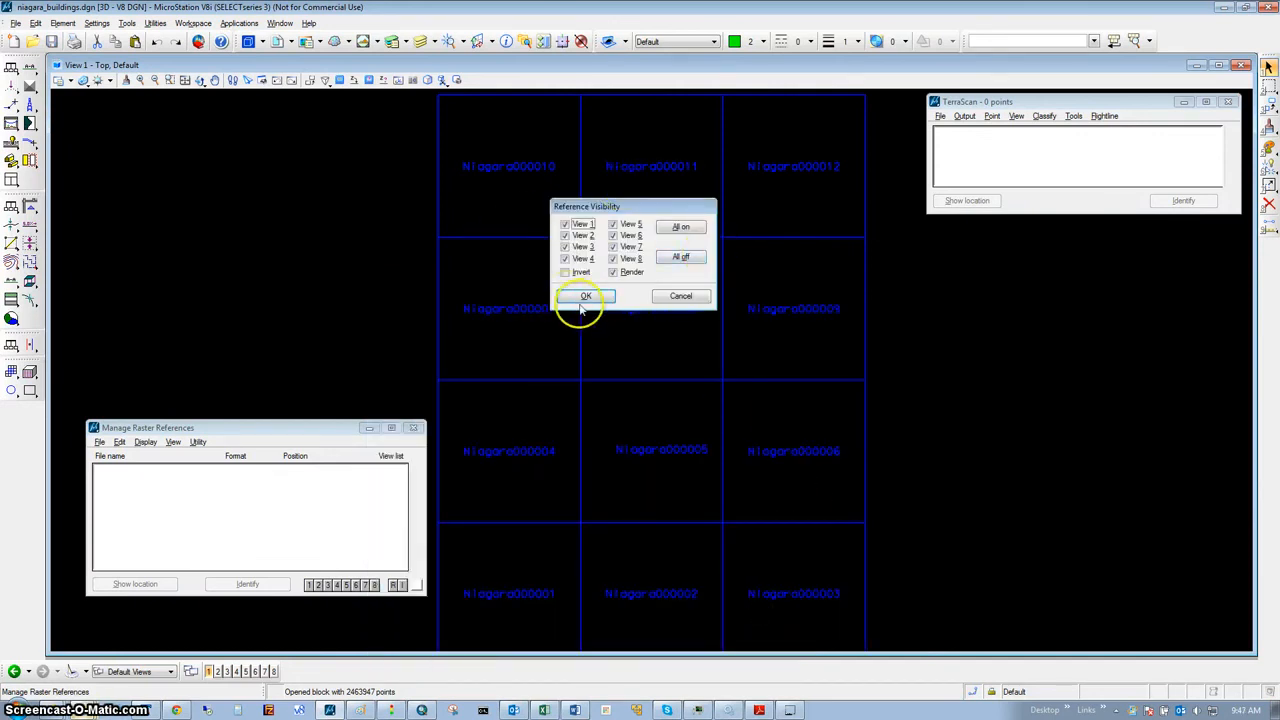
left_click(586, 296)
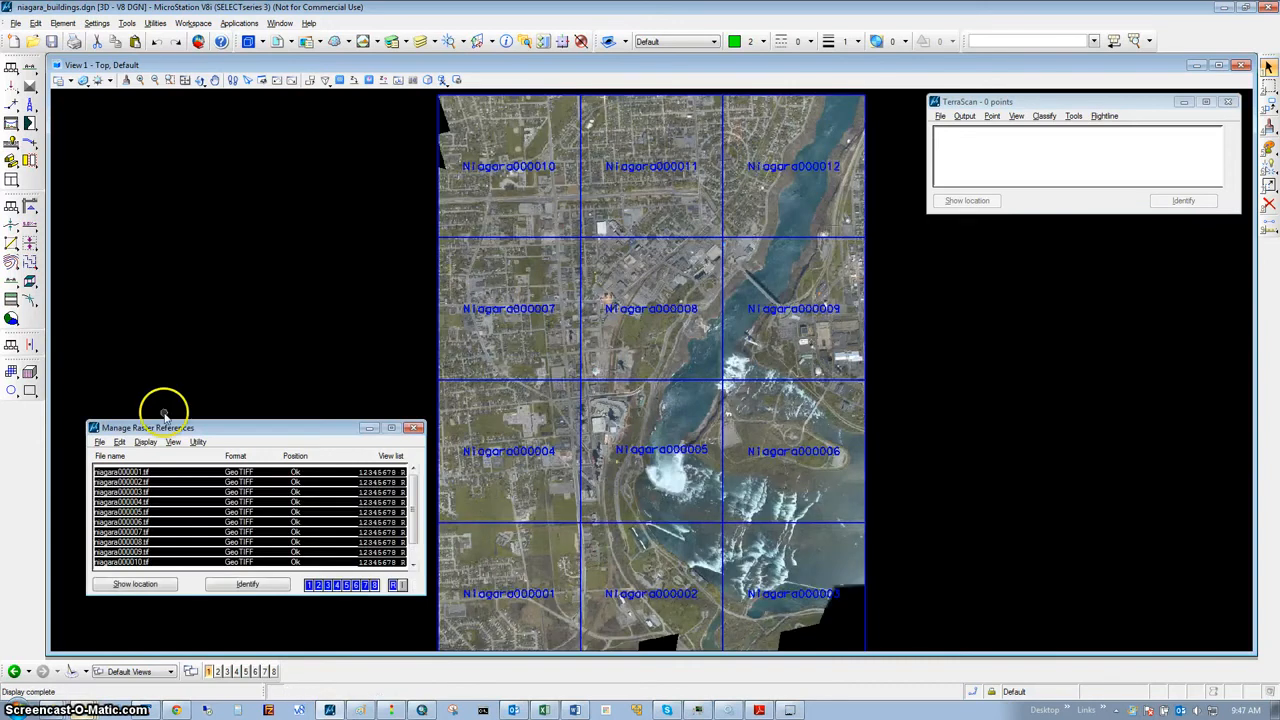
mouse_move(153, 417)
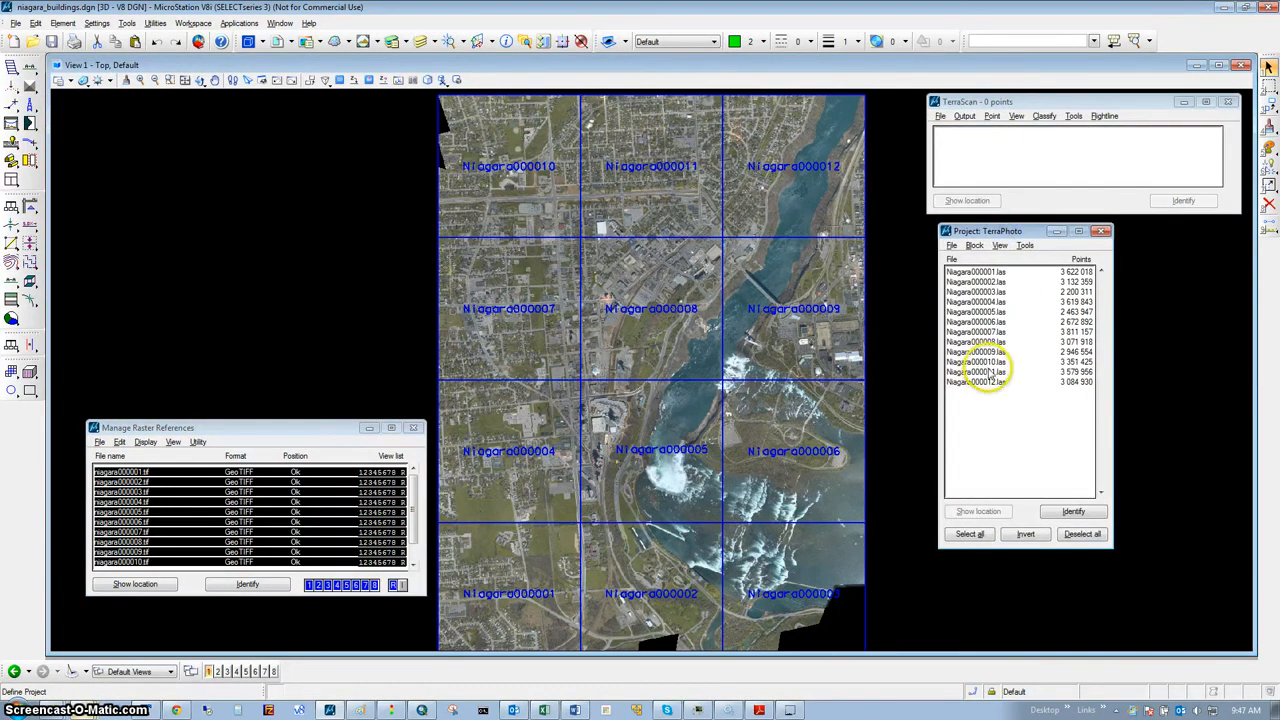
mouse_move(1015, 388)
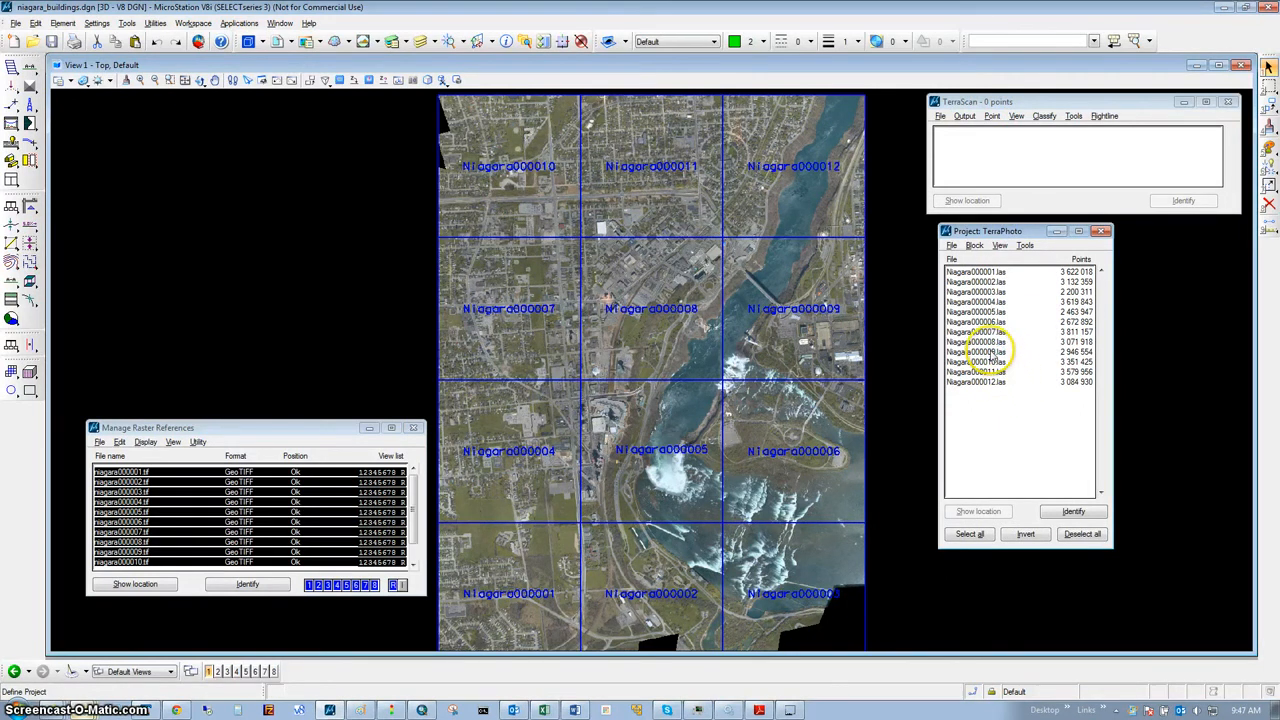
Extract point colours for selected block Niagara000008 using ortho images as the colour source.
left_click(975, 342)
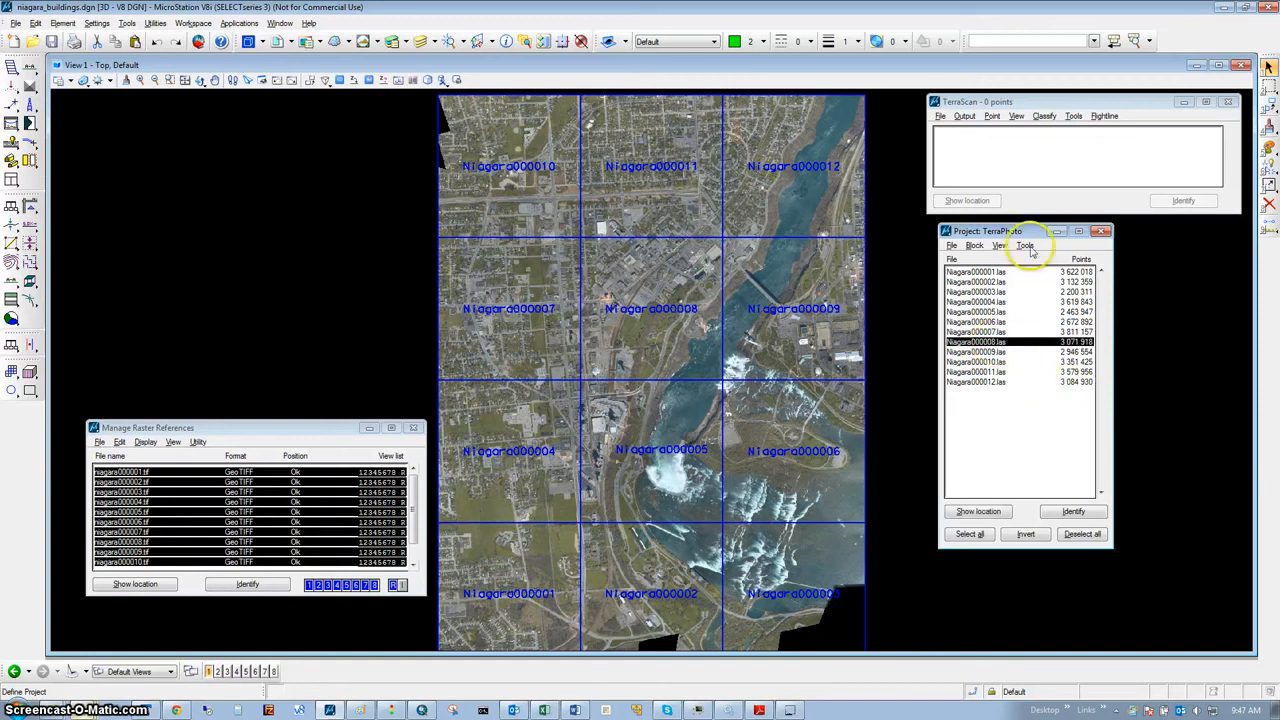
left_click(1024, 245)
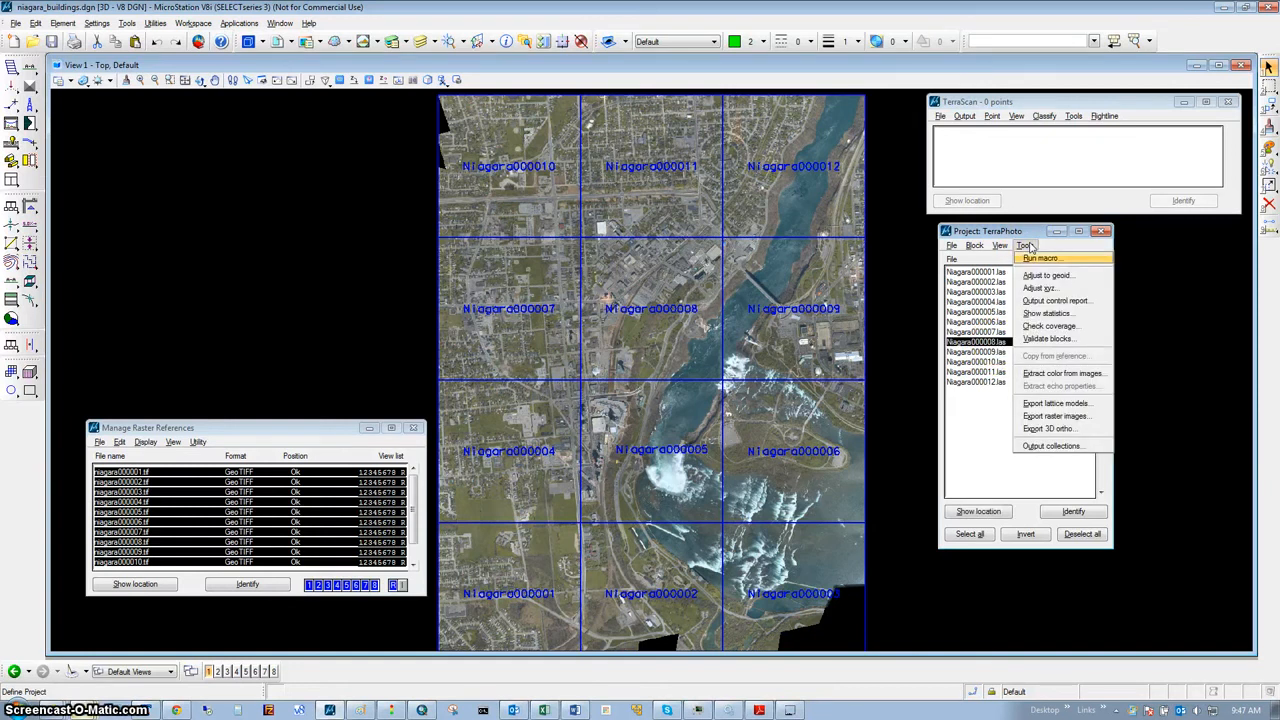
mouse_move(1063, 373)
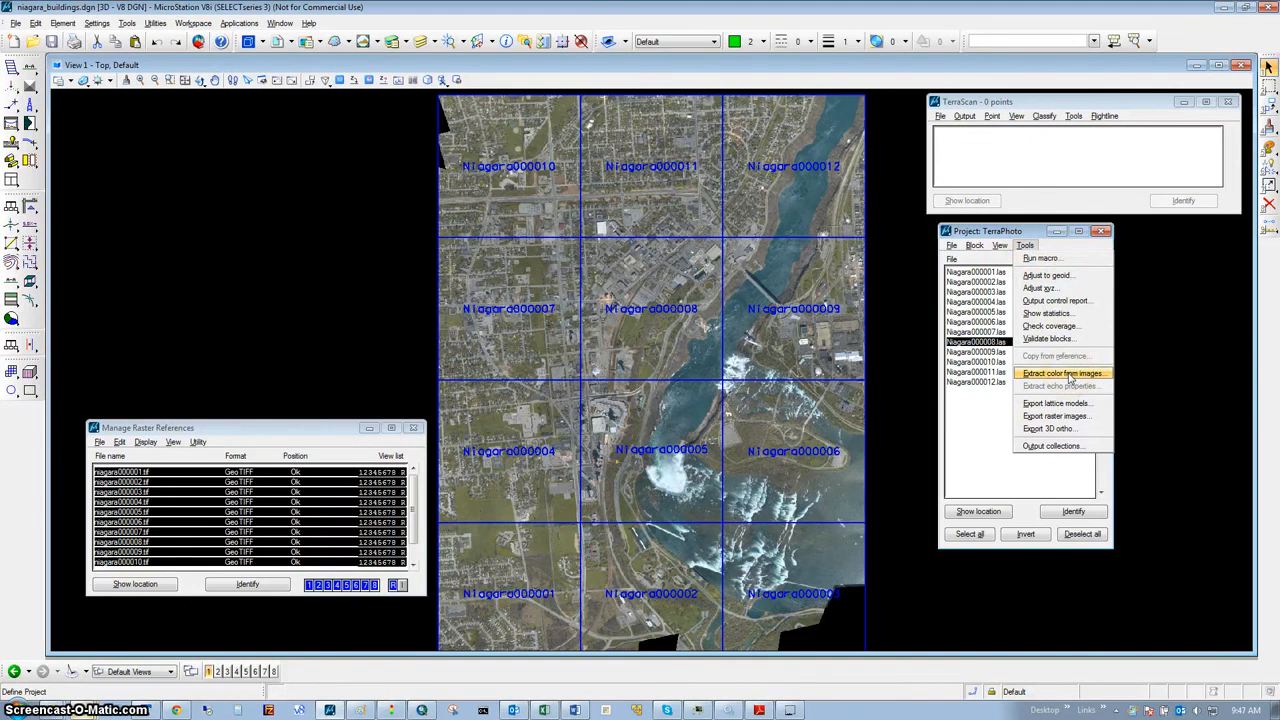
left_click(1062, 373)
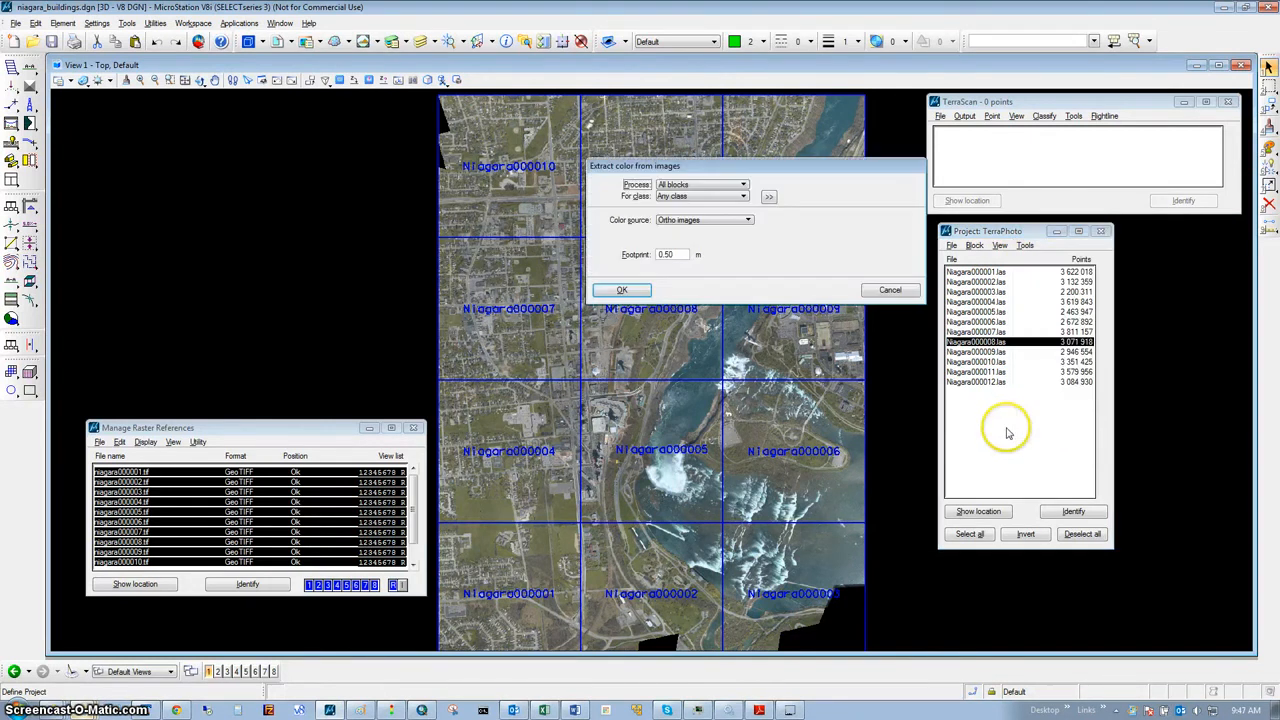
left_click(700, 184)
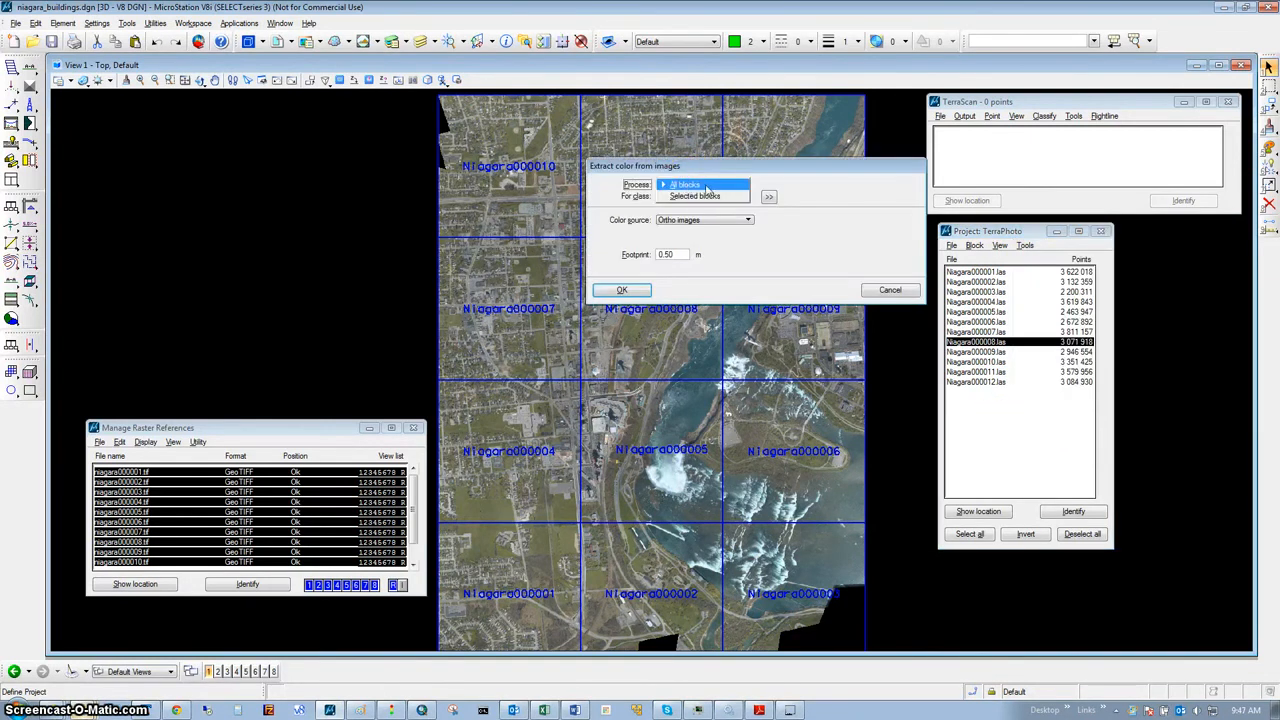
left_click(700, 184)
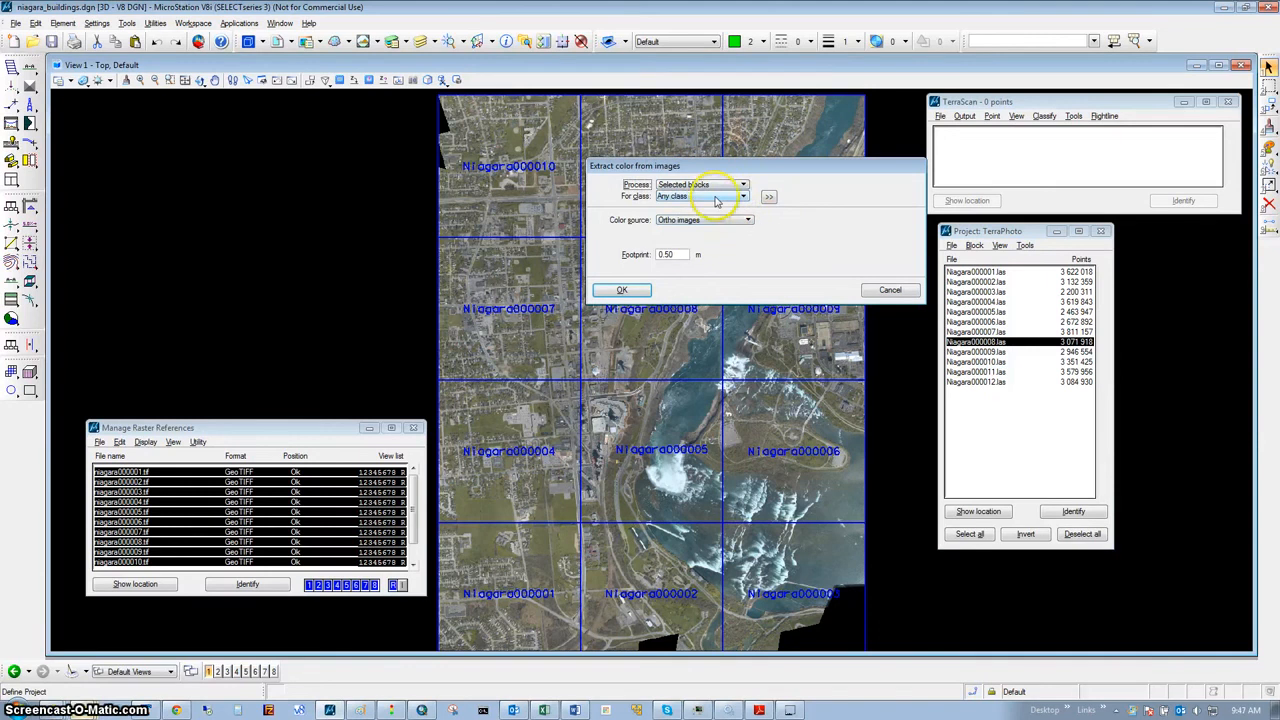
left_click(743, 195)
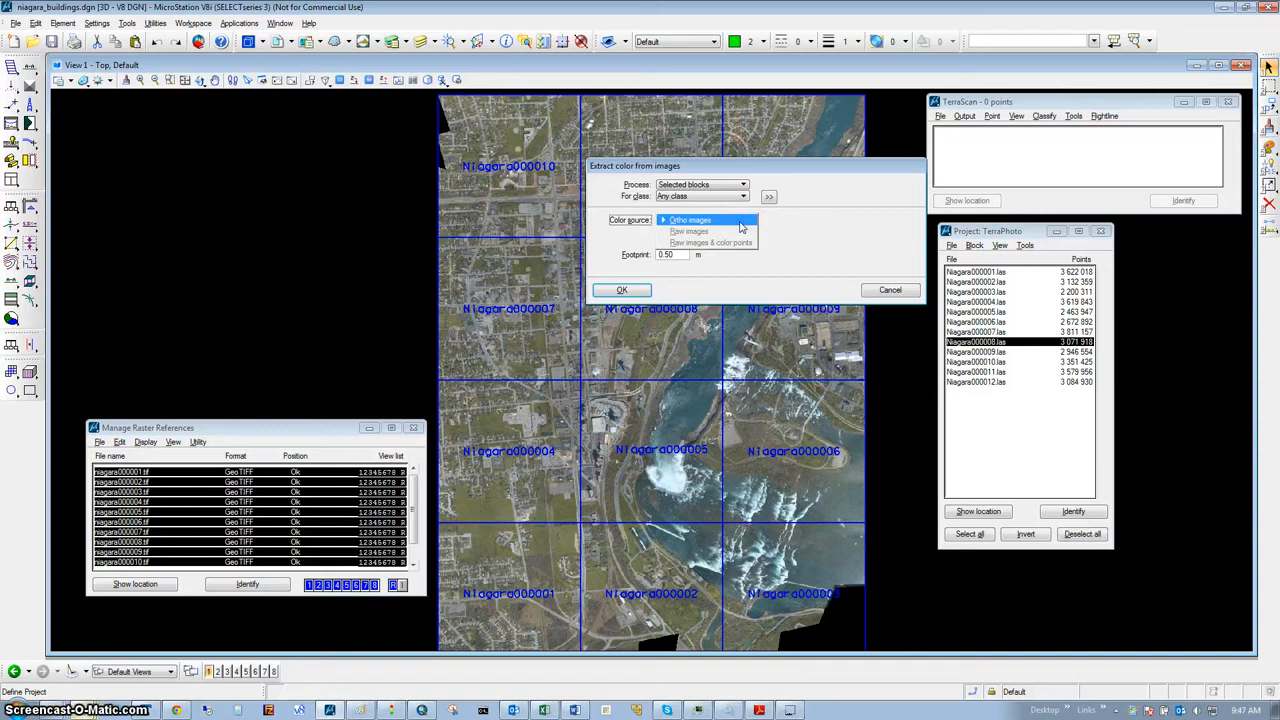
left_click(690, 219)
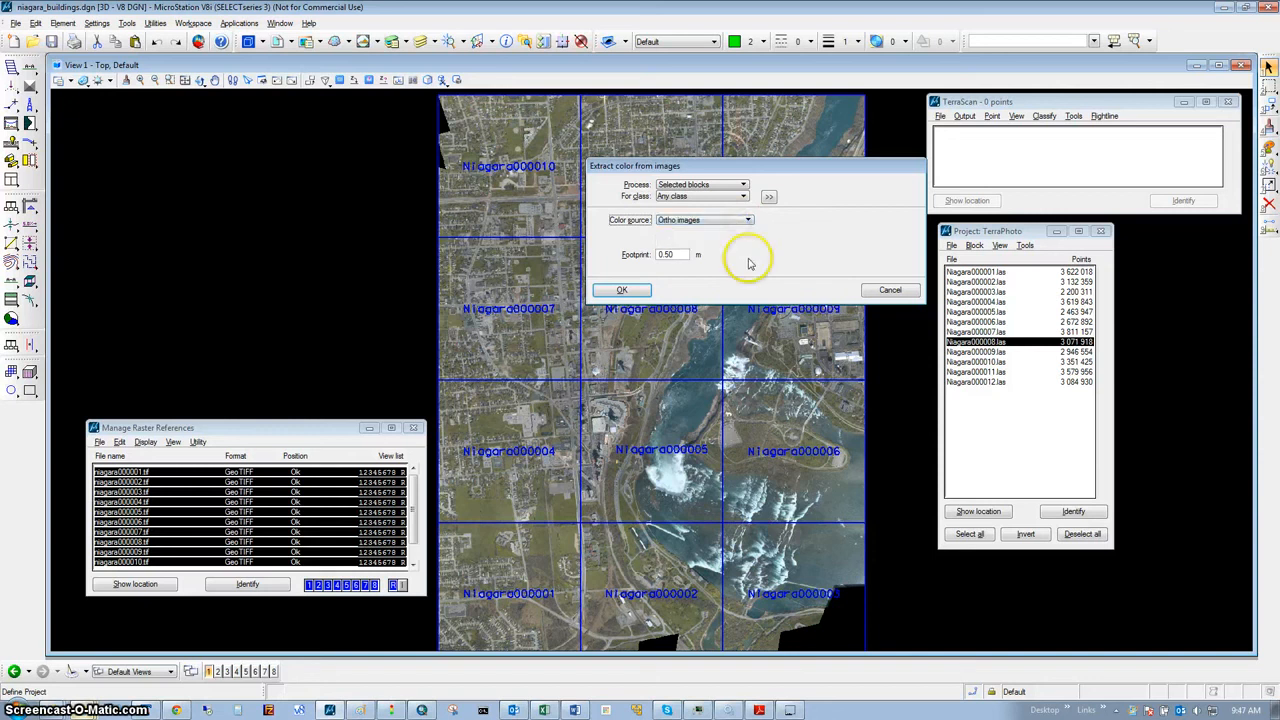
left_click(621, 289)
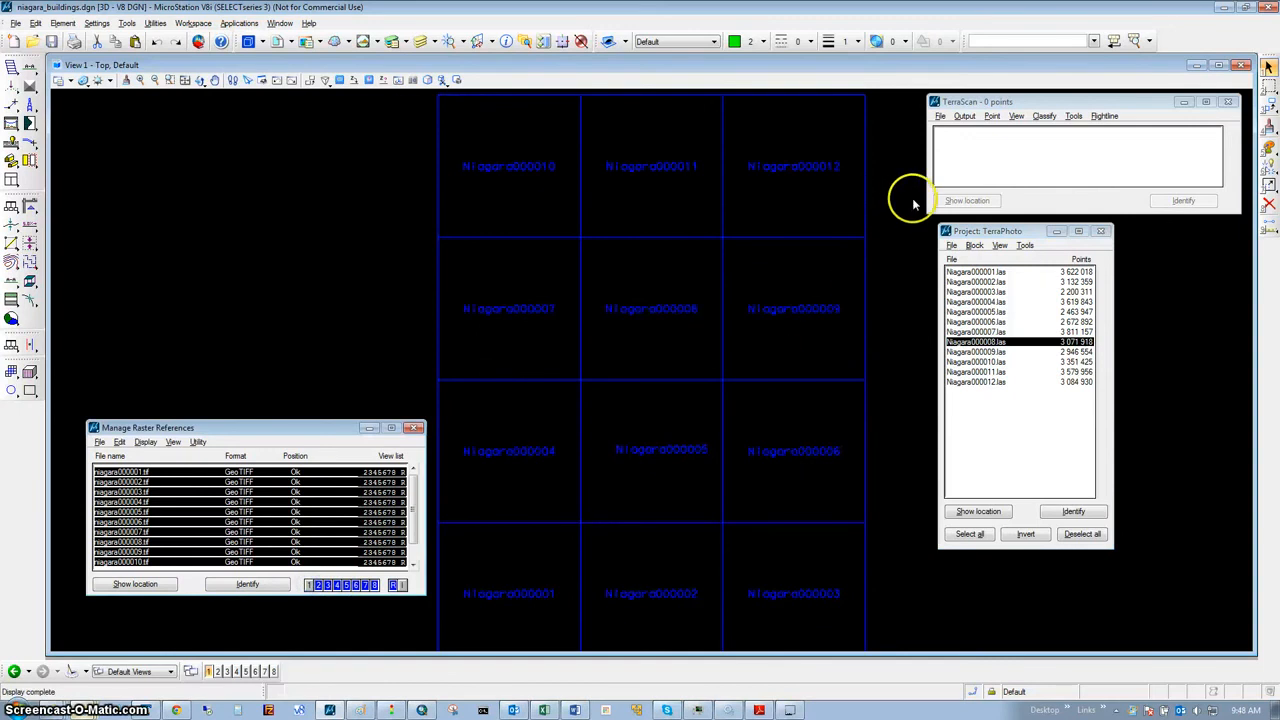
Load block Niagara000008 and apply a display mode colouring points by Point color.
left_click(939, 116)
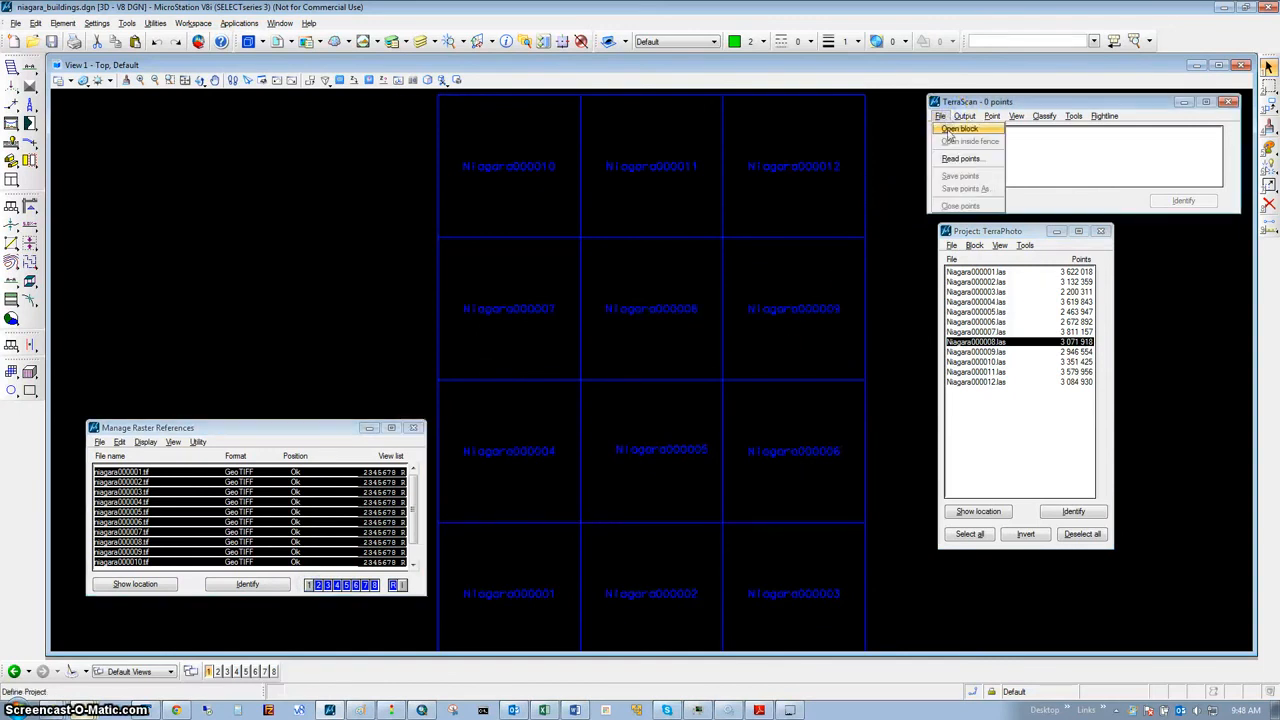
left_click(960, 128)
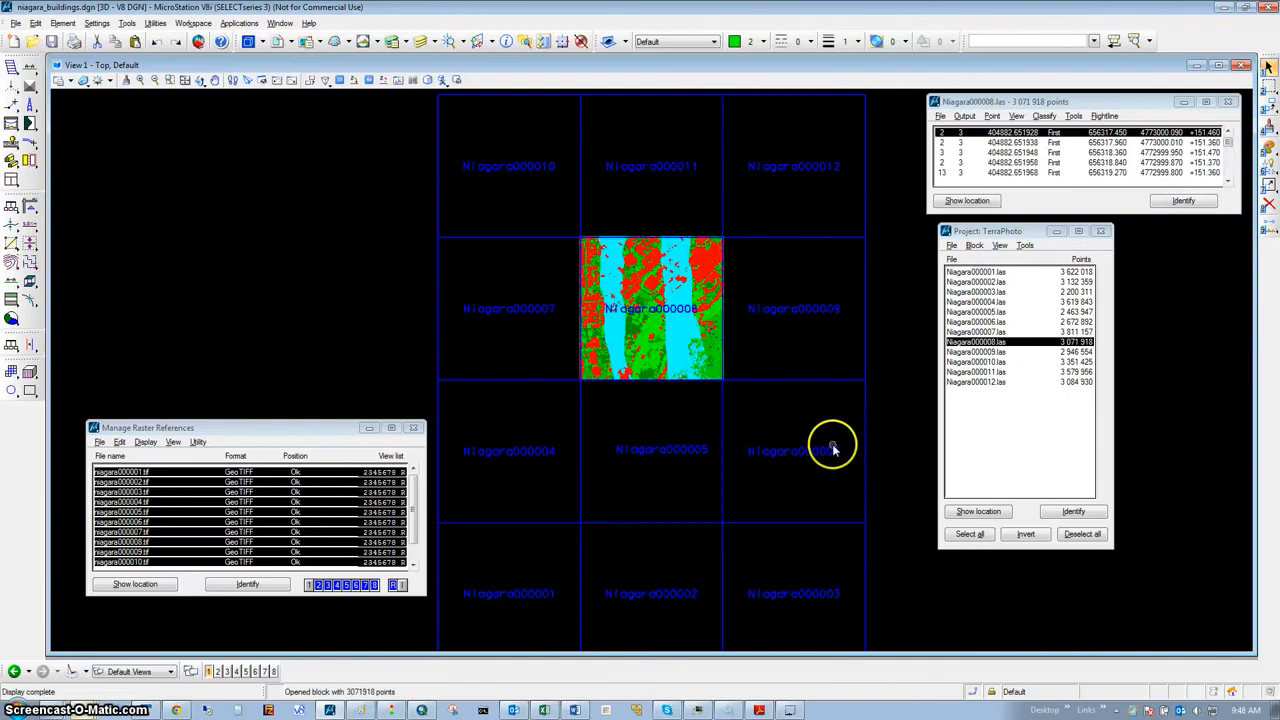
left_click(1017, 115)
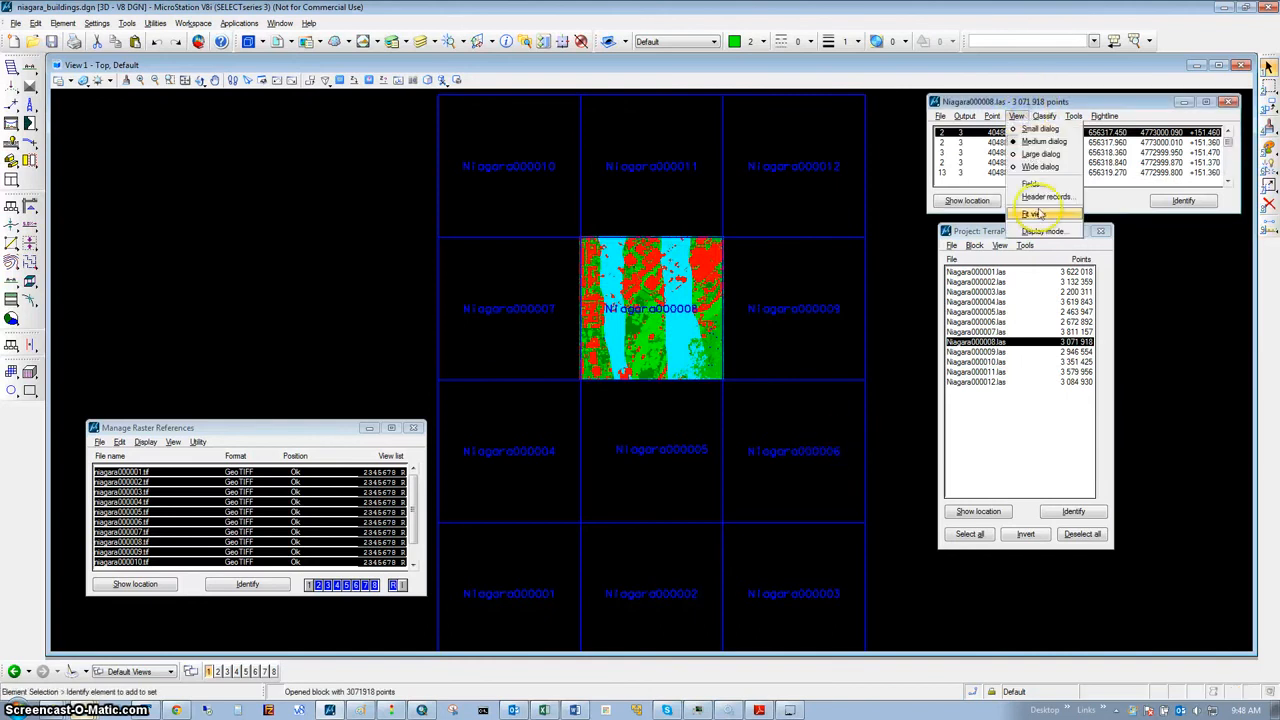
left_click(1043, 230)
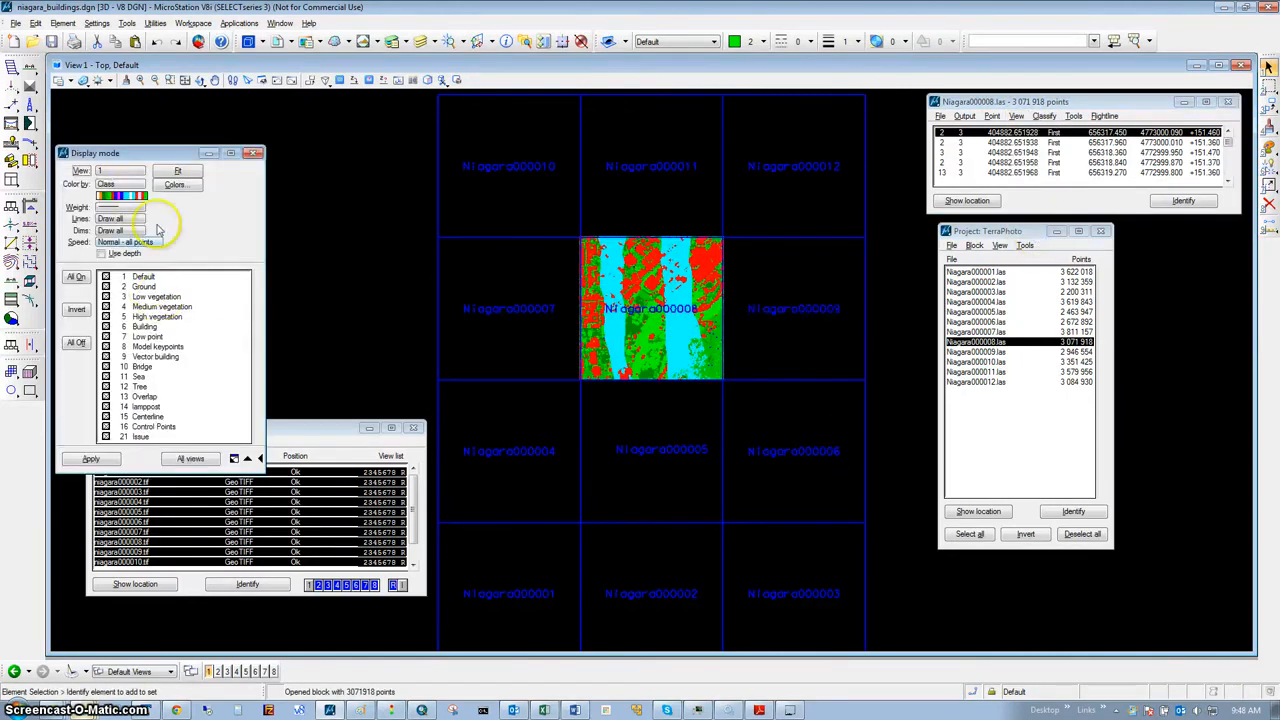
left_click(130, 184)
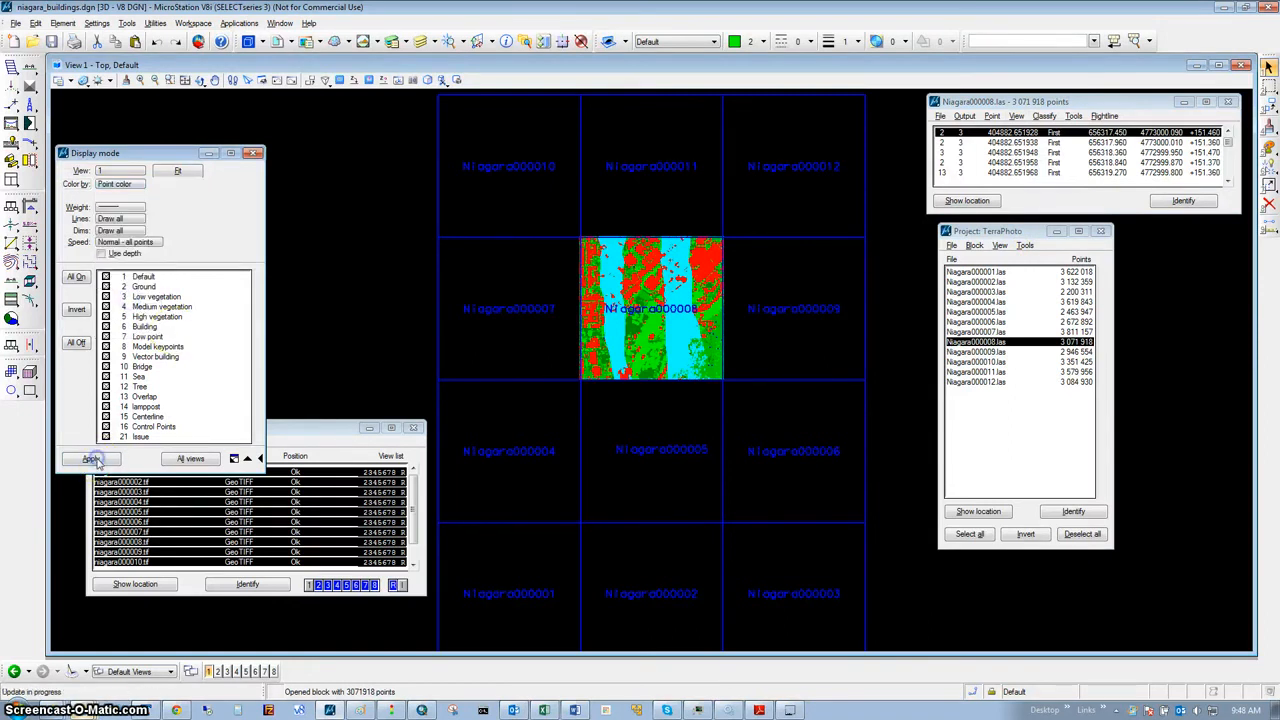
left_click(90, 458)
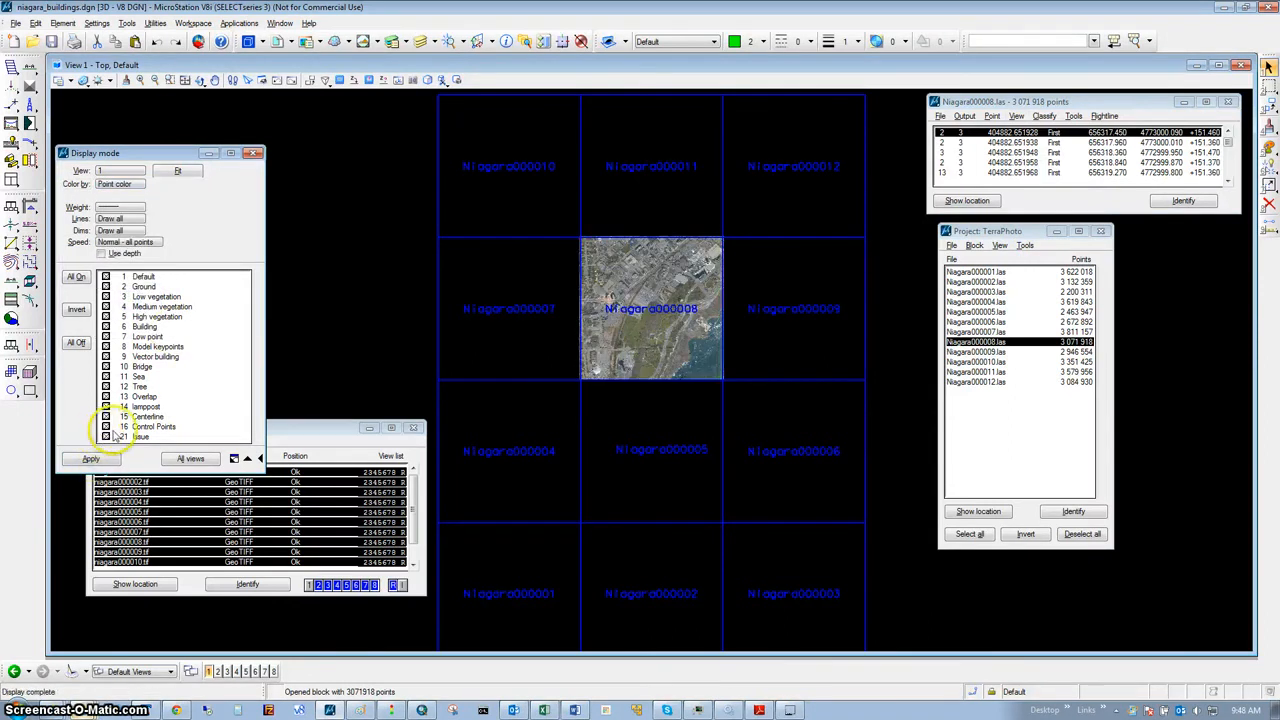